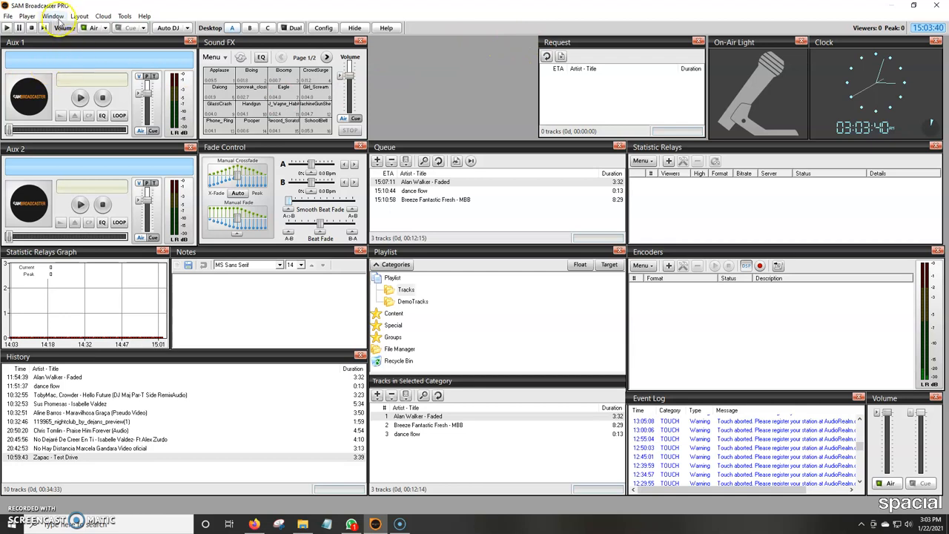
# - Add the Voice FX panel to the desktop from the Window menu
pyautogui.click(54, 15)
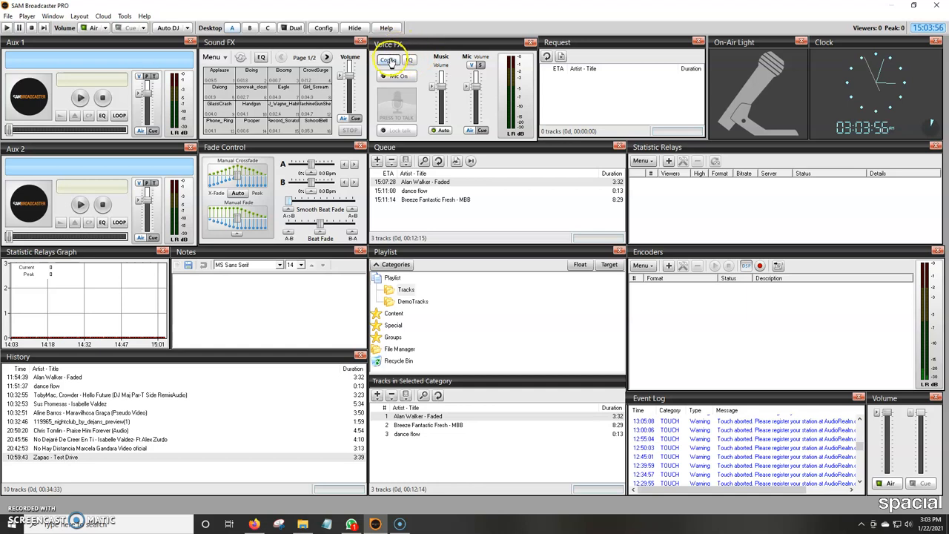
# - Set the Voice FX record soundcard device to the Logitech USB Headset microphone and confirm
pyautogui.click(388, 59)
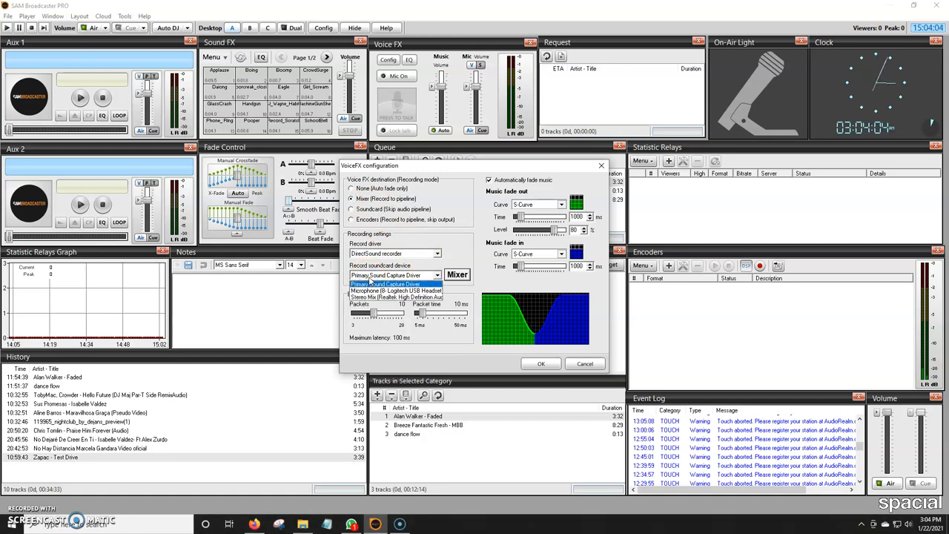
pyautogui.click(398, 289)
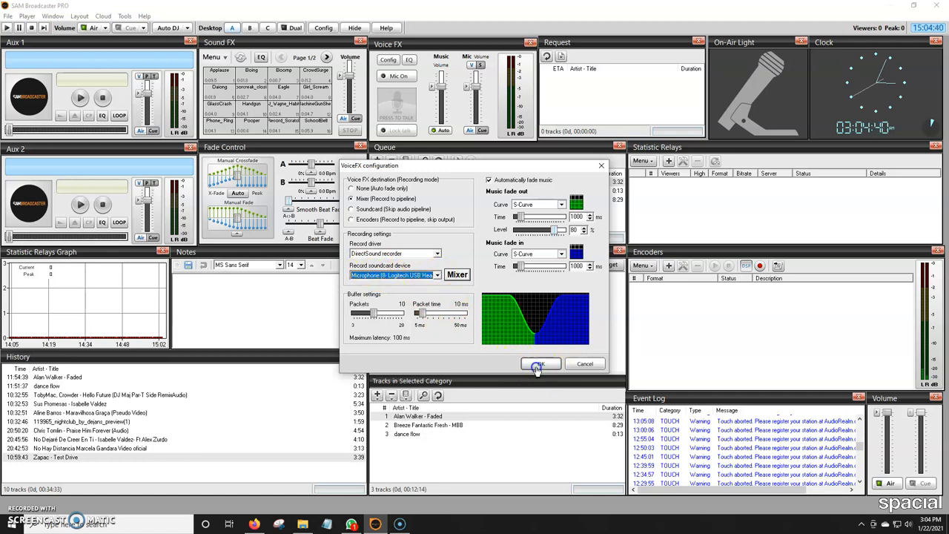
pyautogui.click(540, 363)
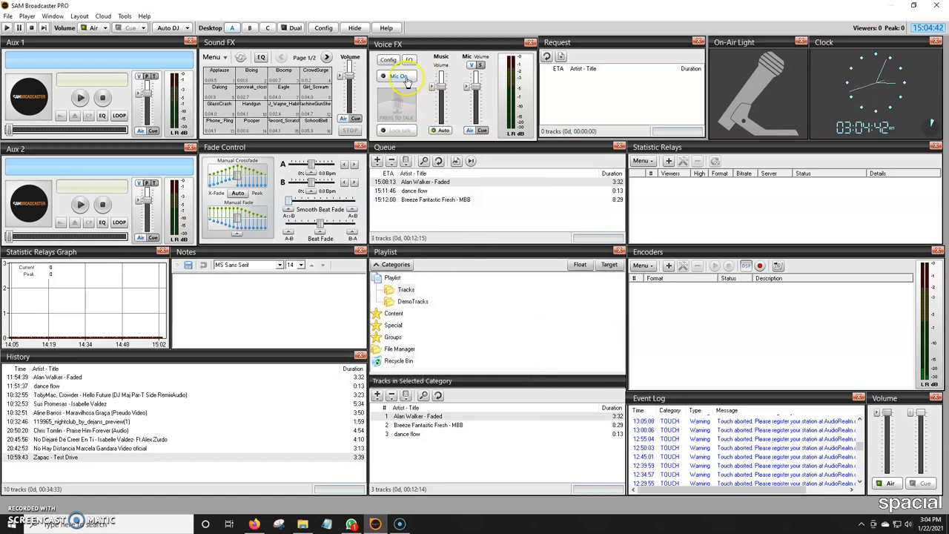
# - Switch the microphone on in the Voice FX panel and nudge the mic level slider
pyautogui.click(398, 76)
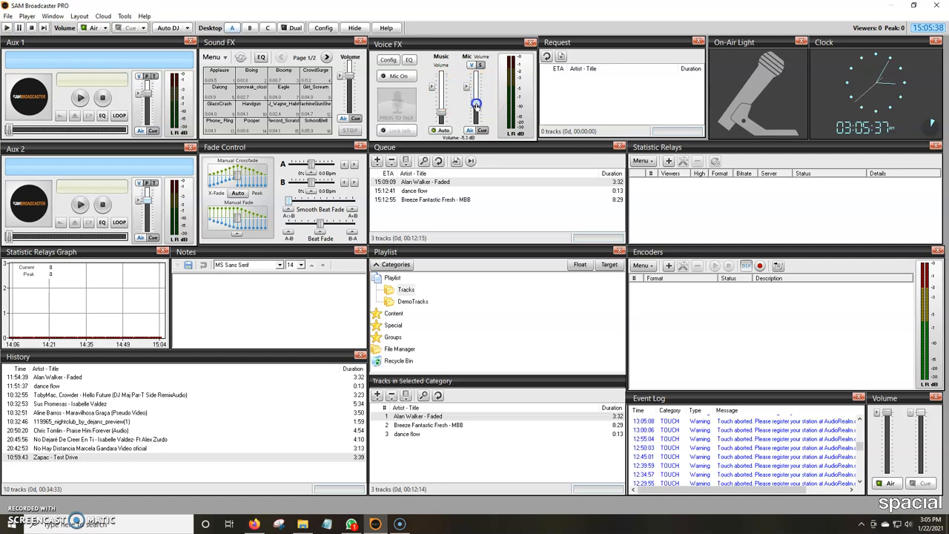
pyautogui.moveTo(477, 104); pyautogui.dragTo(480, 74)
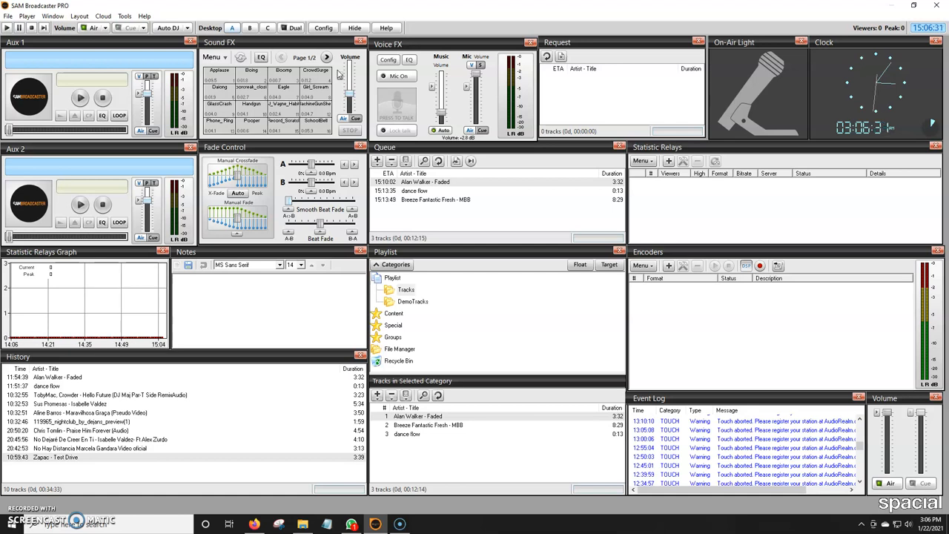
pyautogui.click(289, 186)
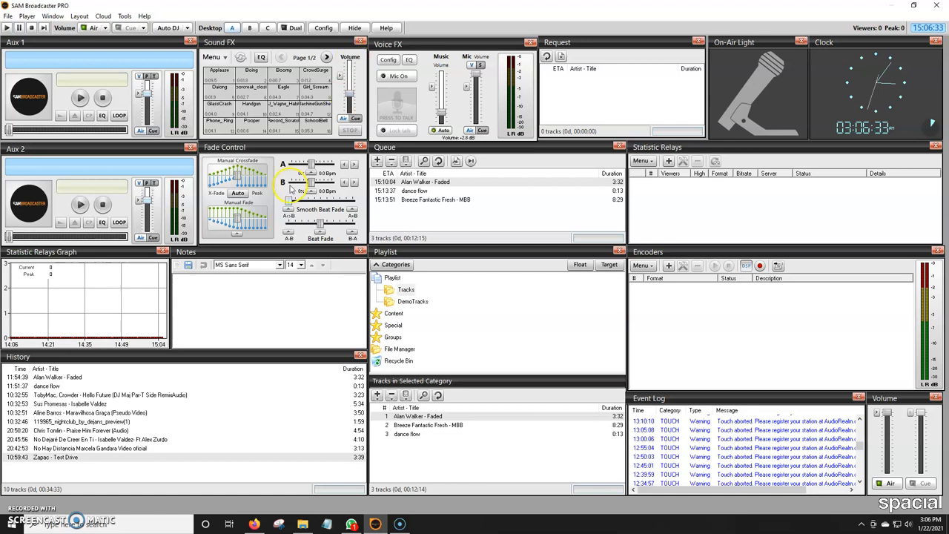